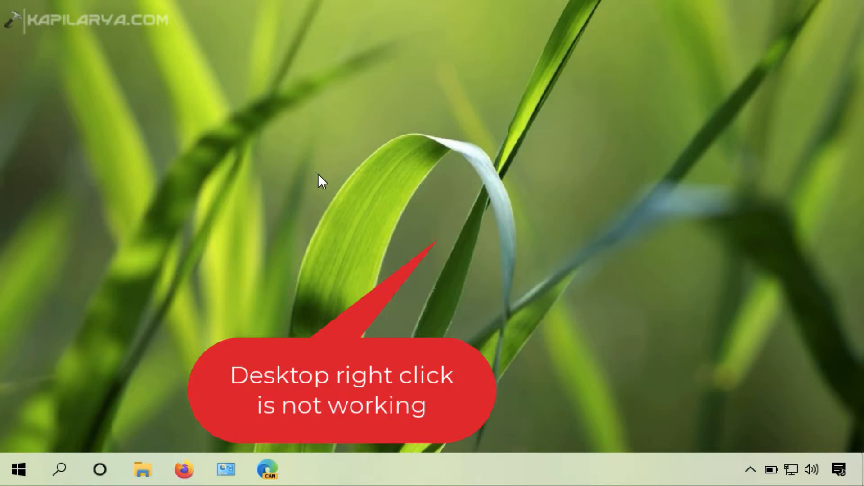
Step: Confirm the desktop context menu fails, then start an administrator Command Prompt from the Start menu
right_click(502, 210)
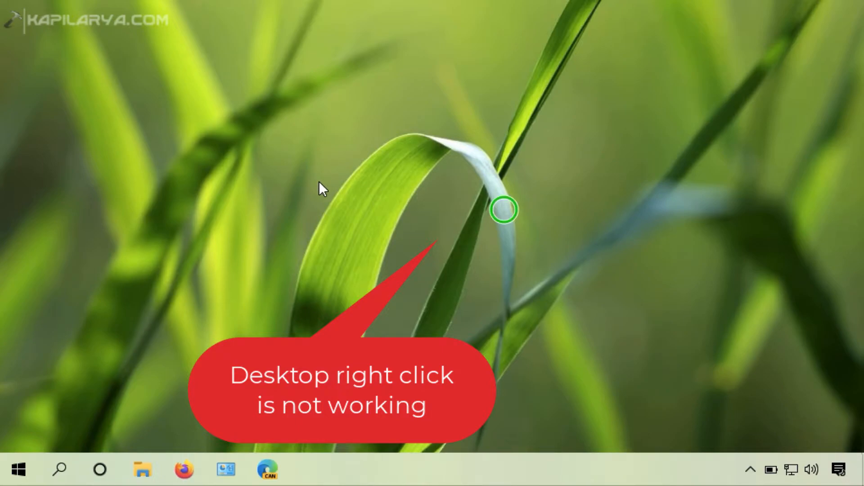
mouse_move(634, 172)
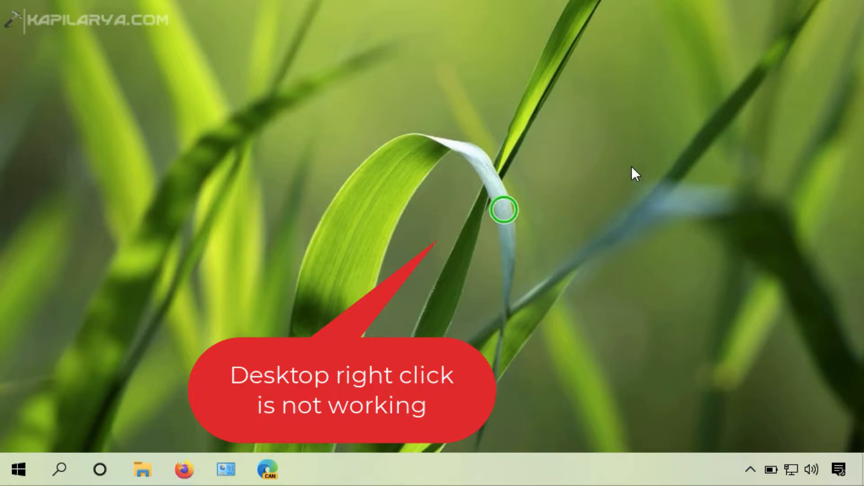
mouse_move(478, 76)
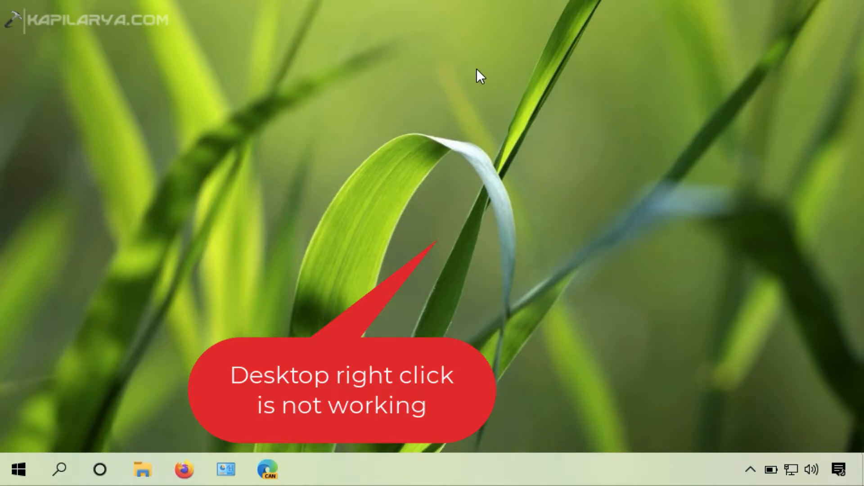
right_click(502, 210)
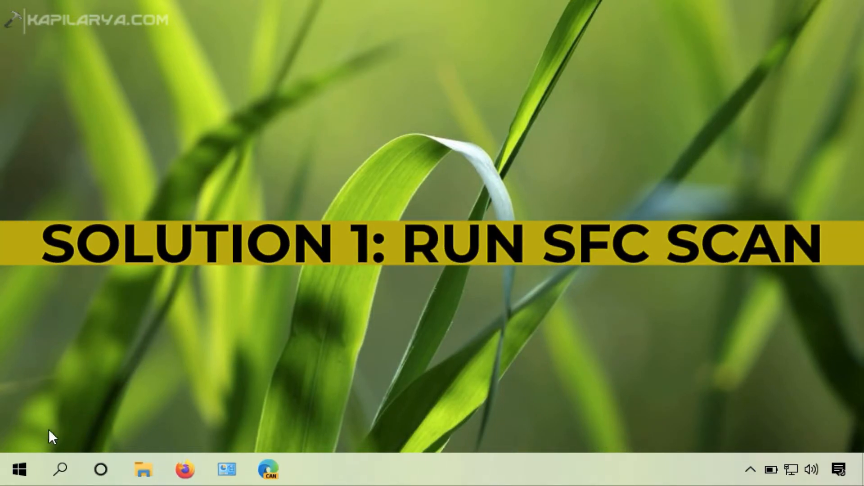
right_click(19, 469)
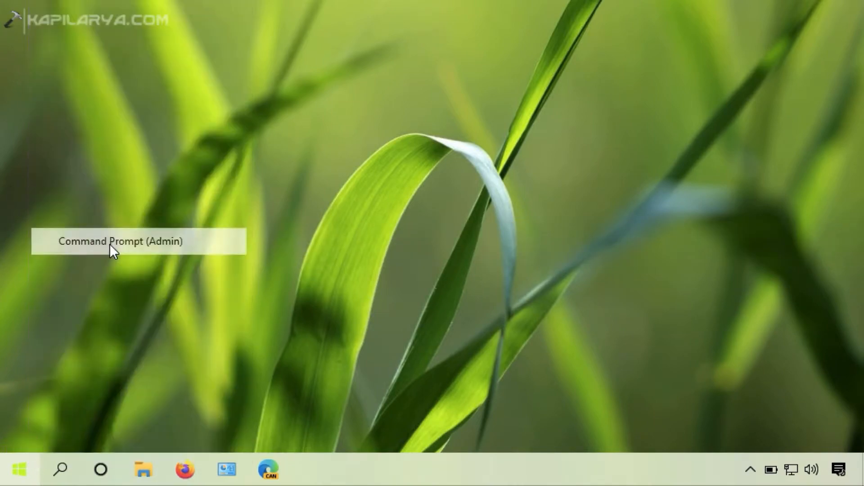
click(122, 241)
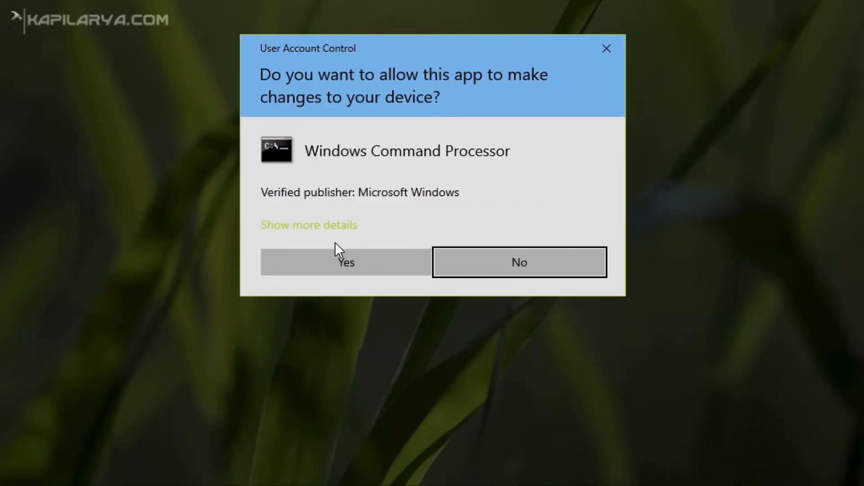
click(346, 262)
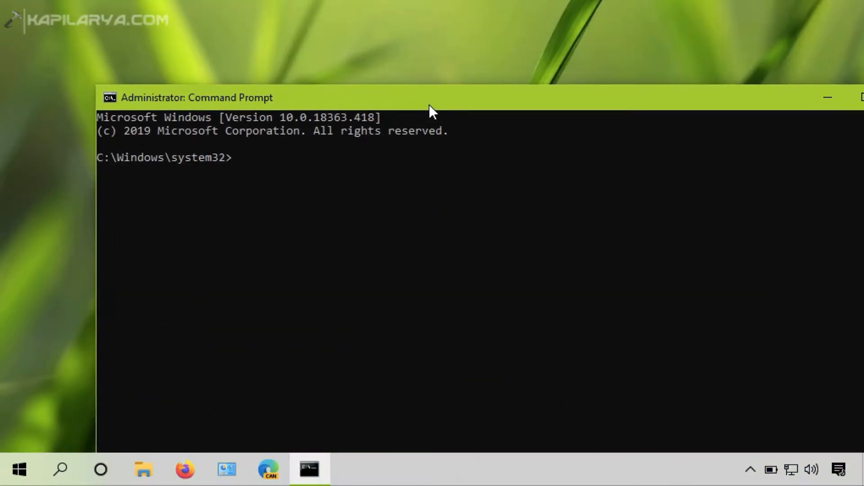
Step: Run sfc /scannow to begin the system file integrity scan
text(sfc /sca)
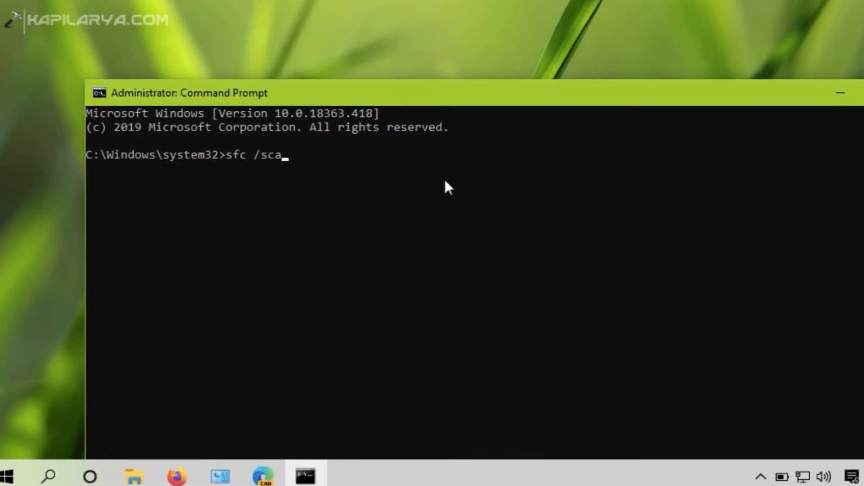
text(nnow)
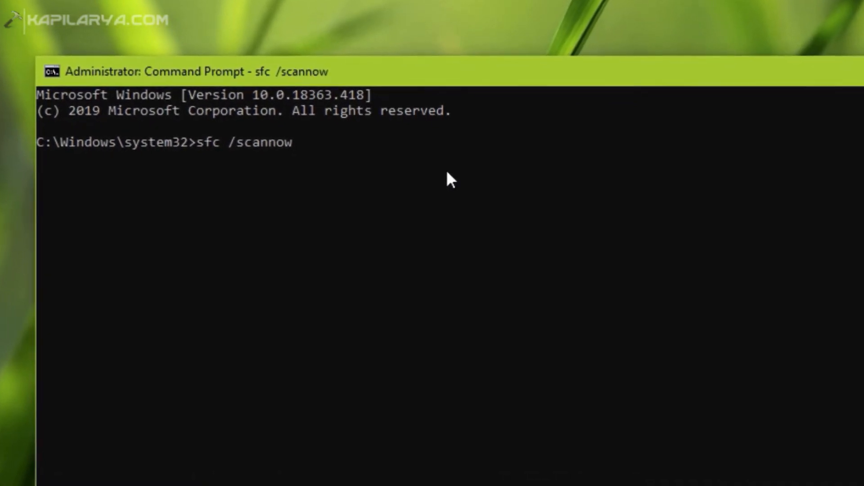
key(enter)
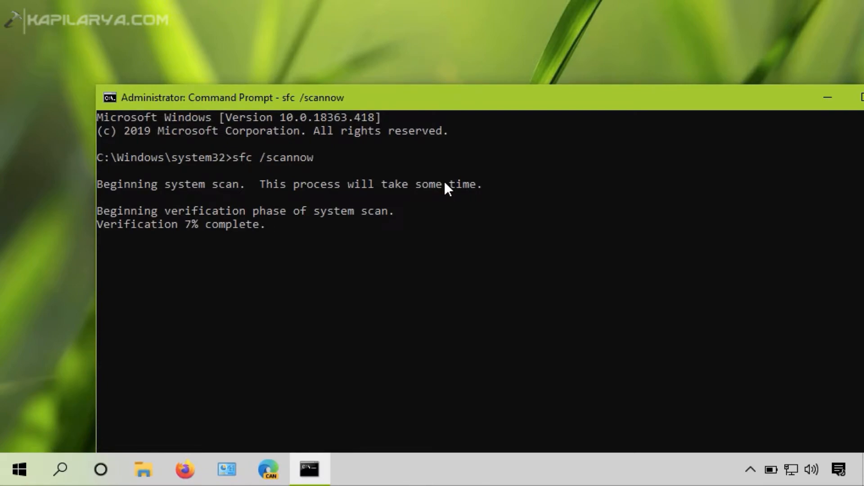
mouse_move(456, 197)
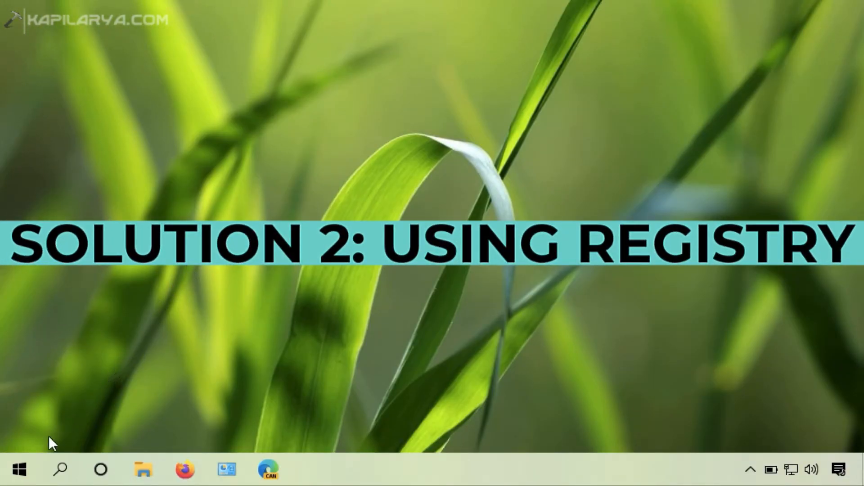
Step: Launch regedit from the Run dialog to reach the current user's Policies\Explorer key
right_click(19, 470)
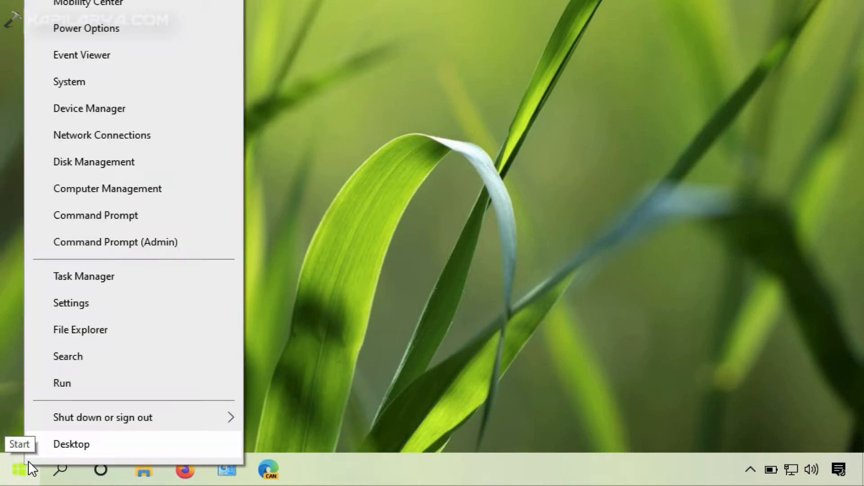
mouse_move(67, 356)
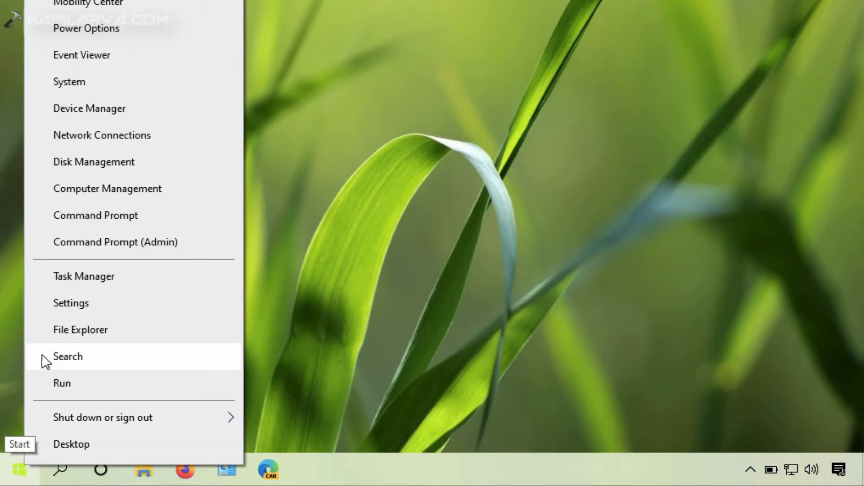
click(62, 383)
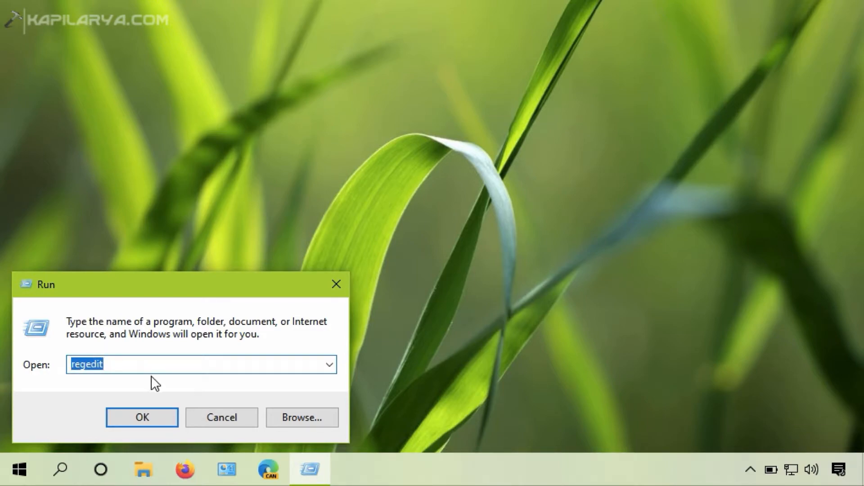
click(141, 417)
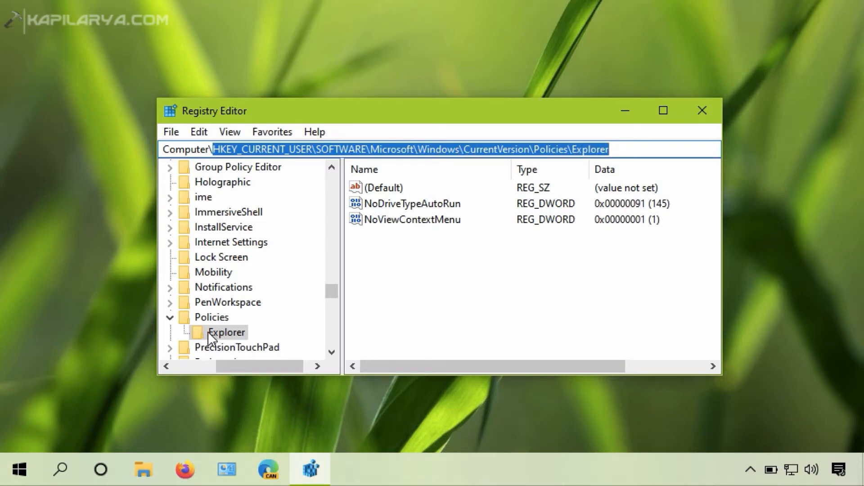
Step: Delete the NoViewContextMenu value from the current user's Policies\Explorer key and confirm
click(227, 332)
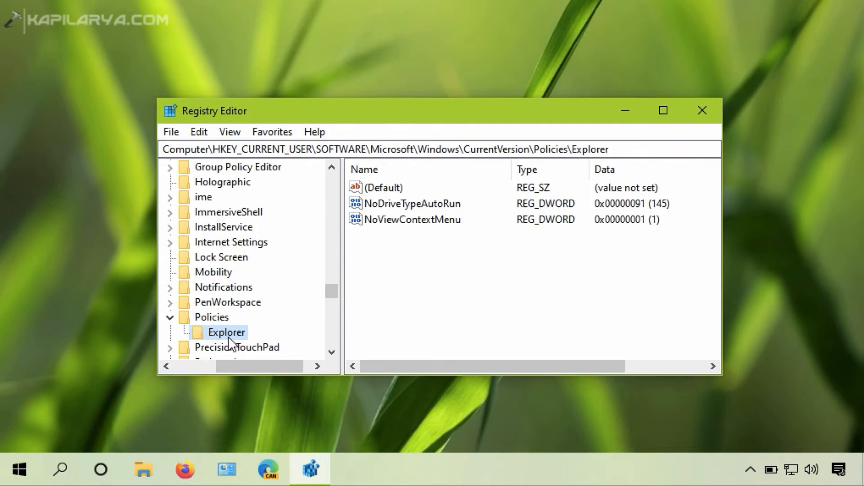
mouse_move(431, 253)
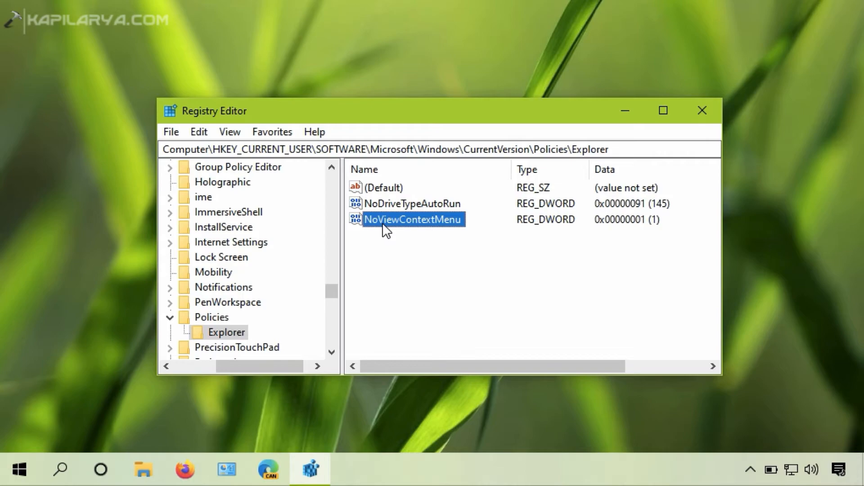
mouse_move(439, 229)
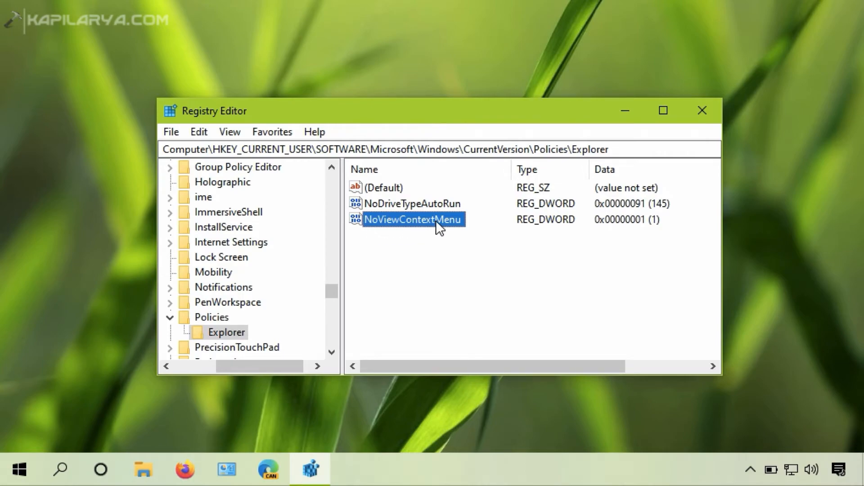
mouse_move(615, 236)
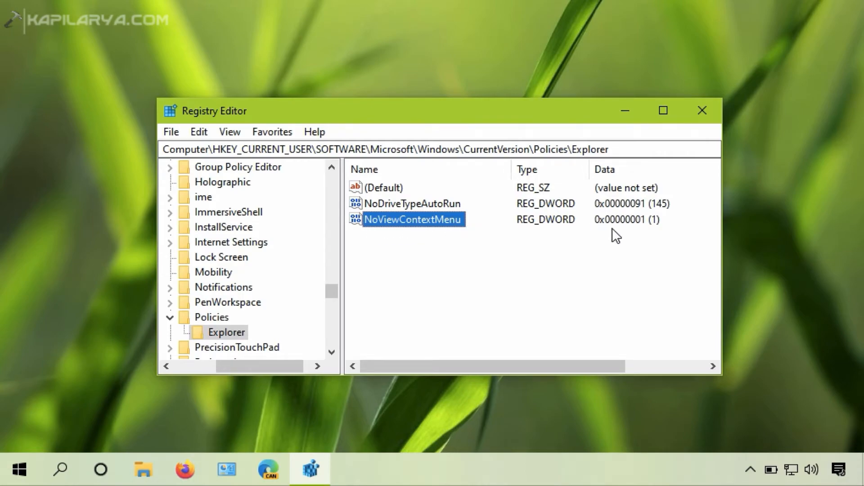
mouse_move(379, 232)
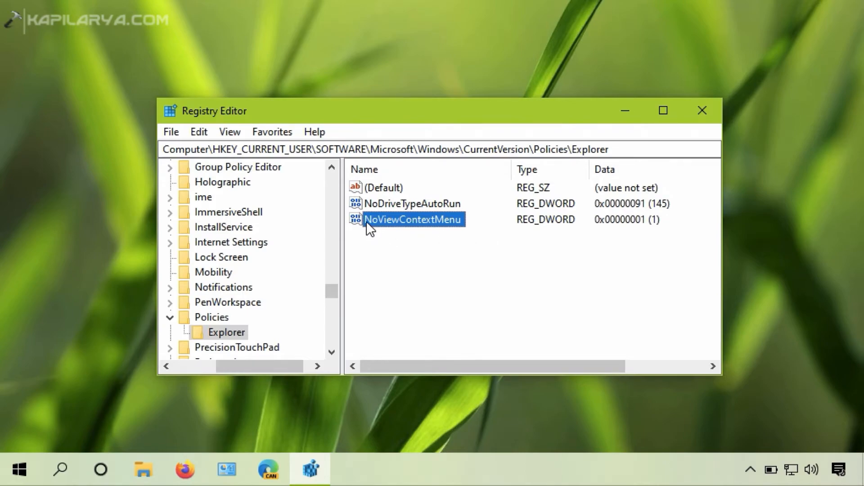
right_click(413, 219)
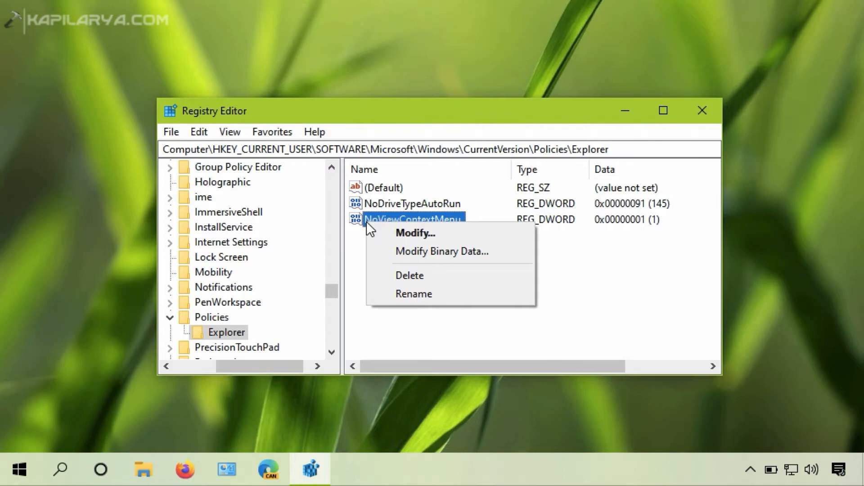
mouse_move(371, 236)
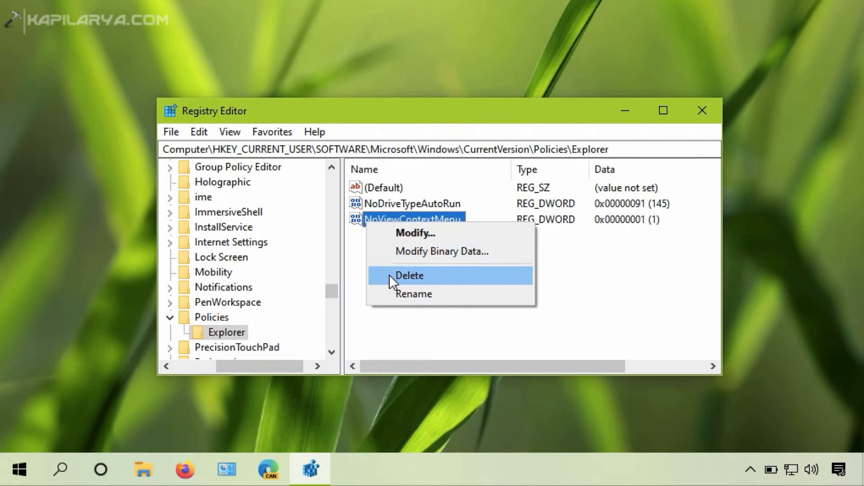
click(409, 276)
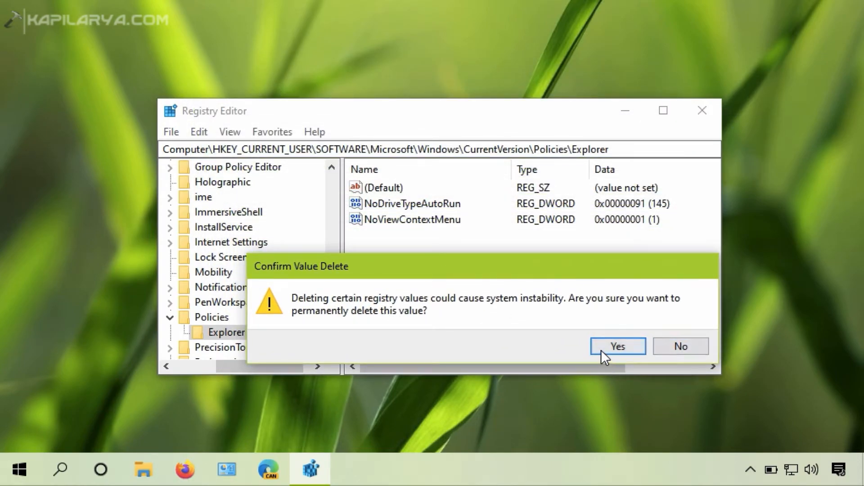
click(616, 346)
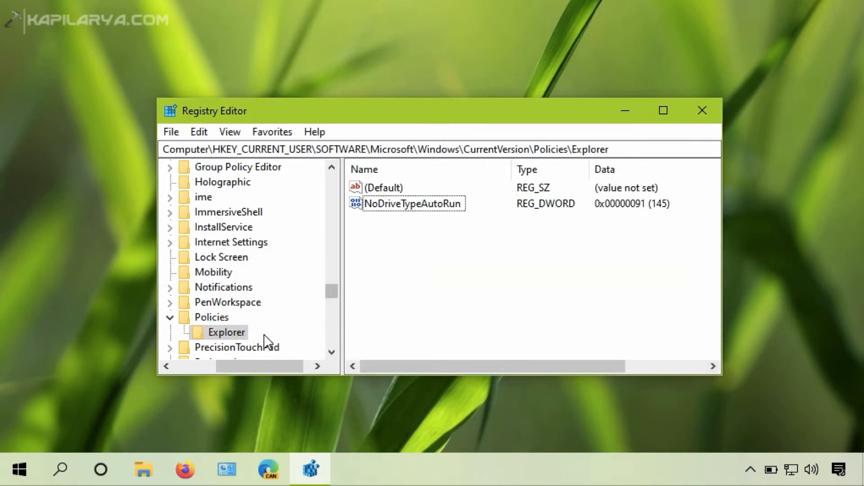
Step: Jump to the same Explorer key under HKEY_LOCAL_MACHINE, check its values, and close Registry Editor
click(226, 332)
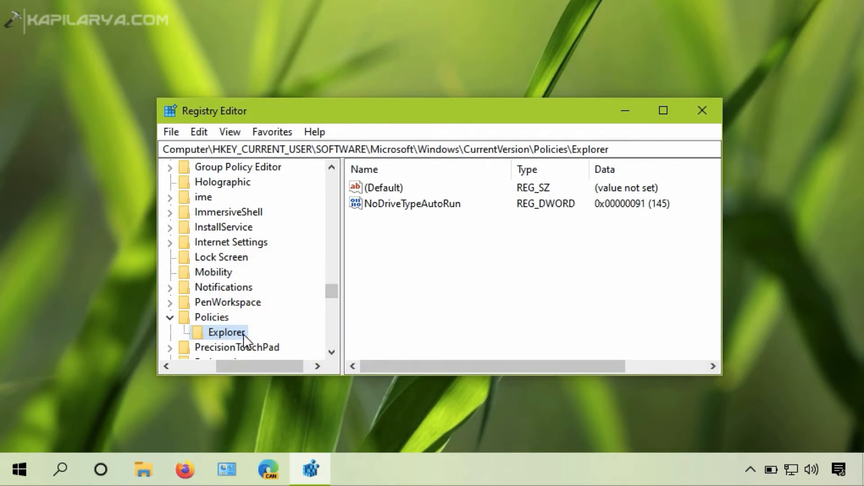
right_click(227, 332)
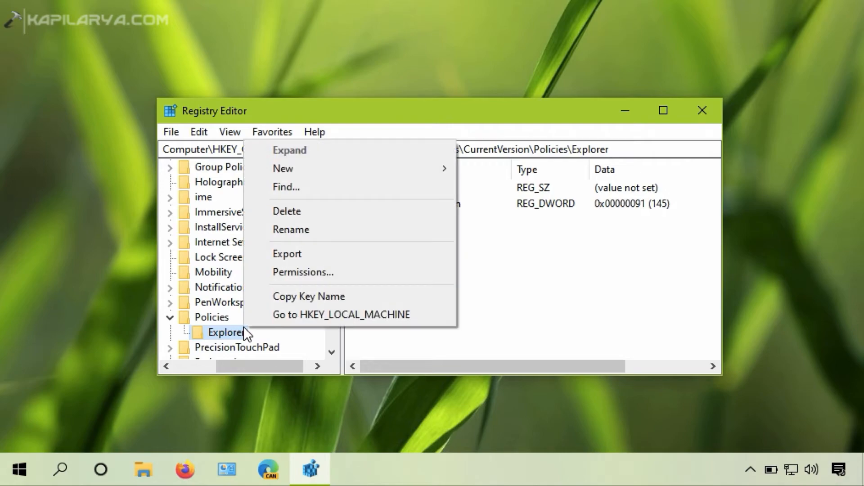
mouse_move(342, 315)
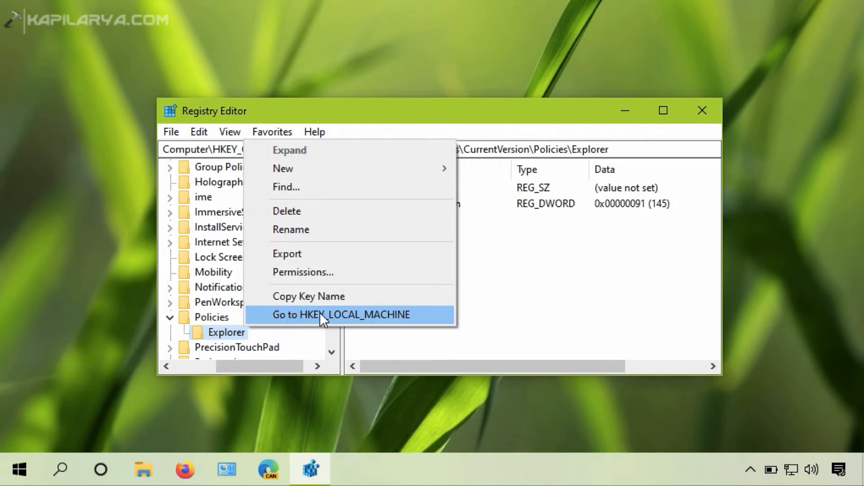
click(341, 314)
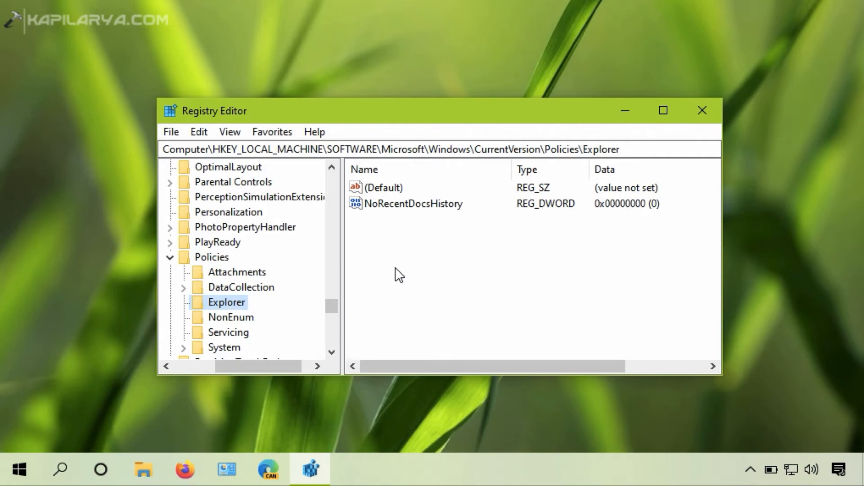
double_click(225, 149)
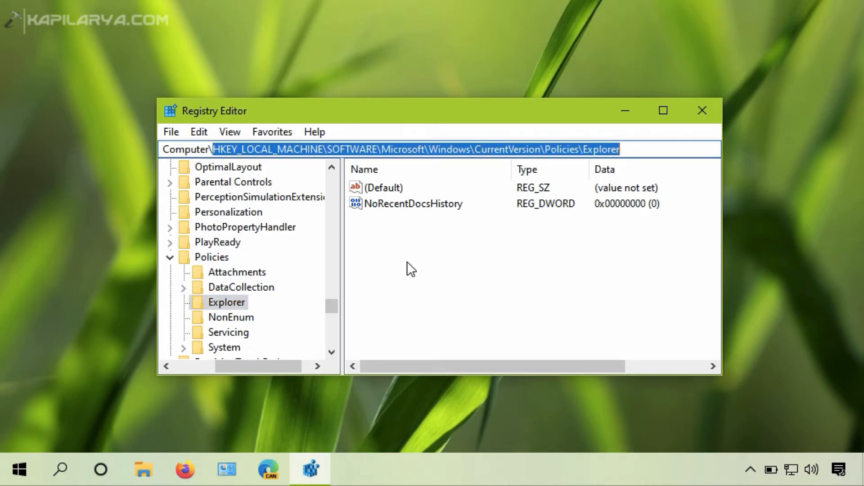
mouse_move(407, 242)
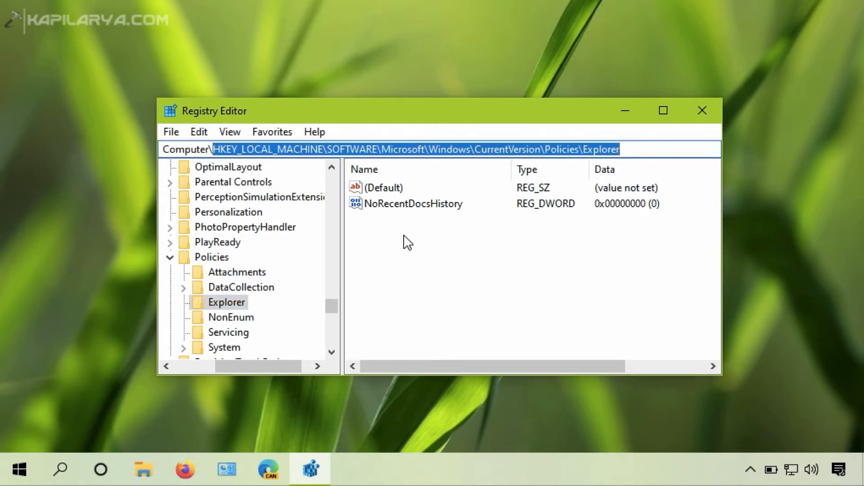
mouse_move(412, 242)
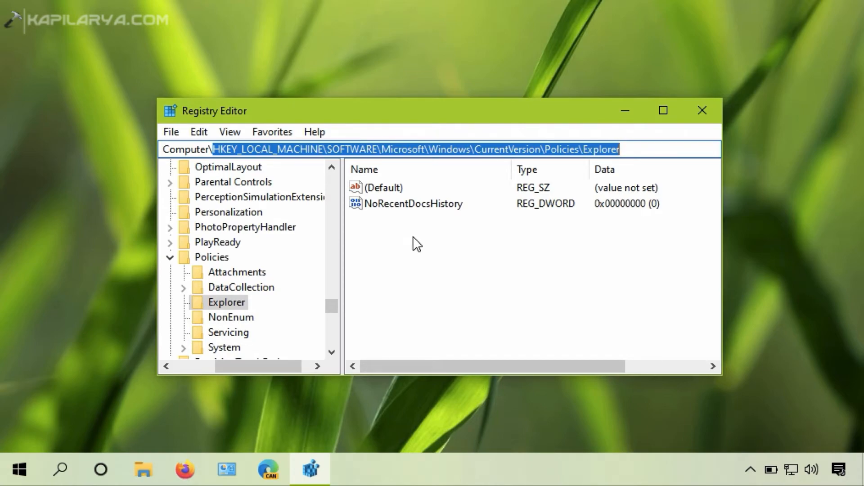
mouse_move(390, 245)
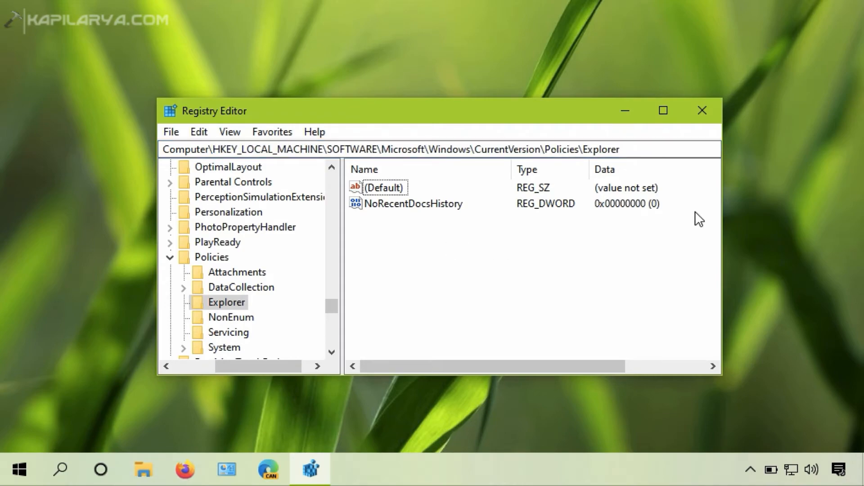
click(701, 110)
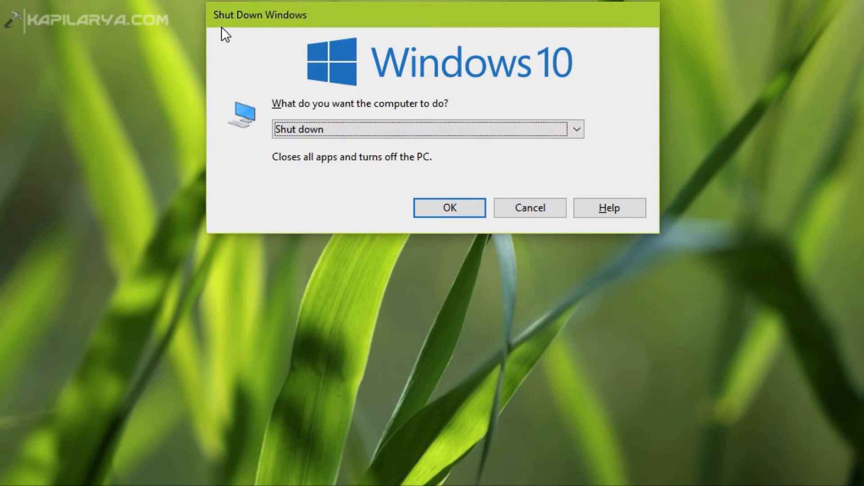
Step: Sign out from the Shut Down Windows dialog and sign back in on the lock screen
click(576, 128)
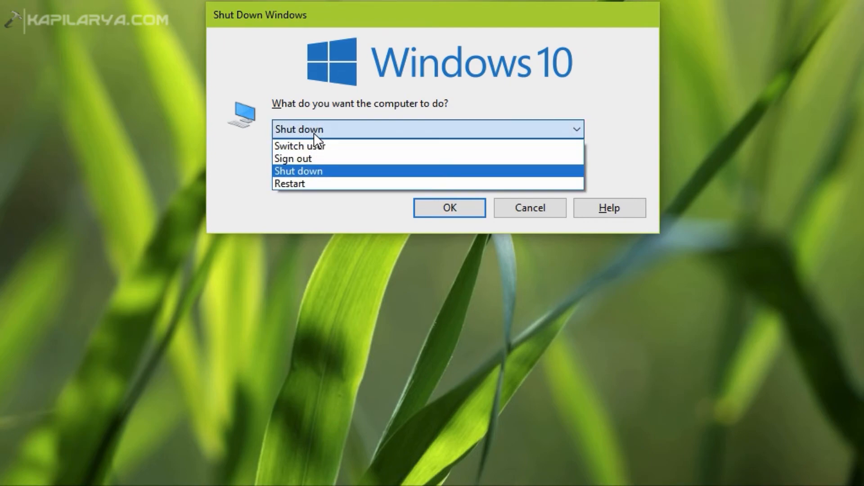
mouse_move(295, 159)
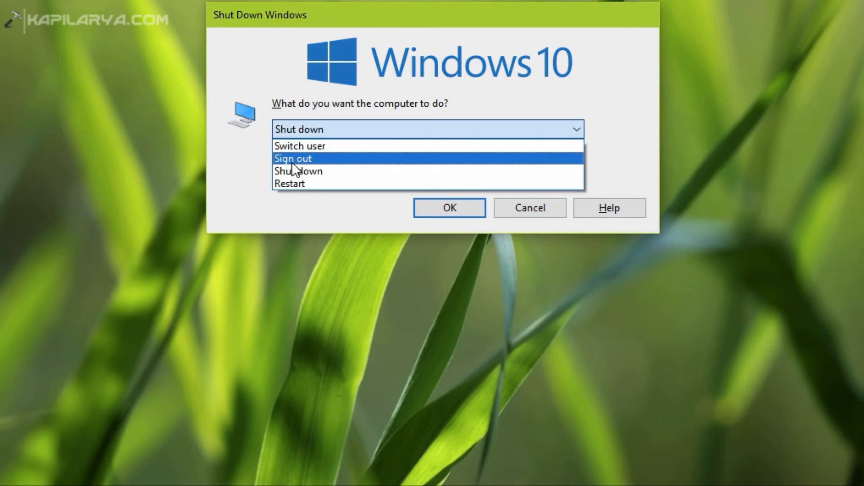
click(292, 158)
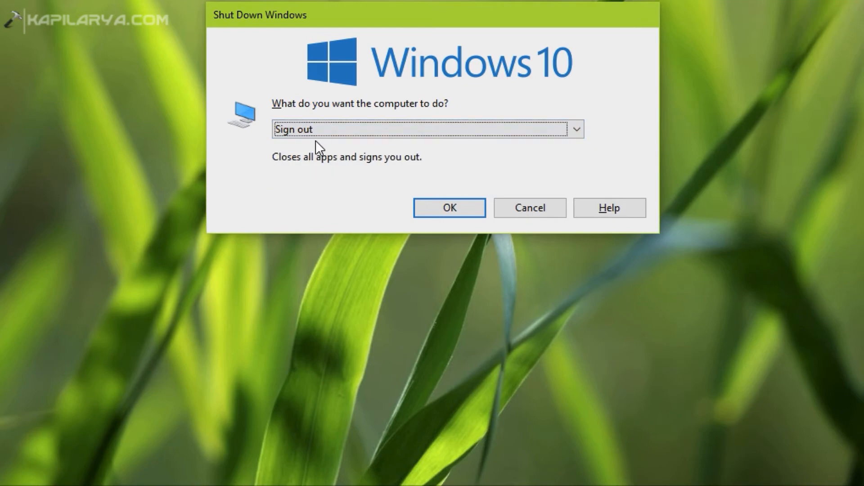
click(448, 208)
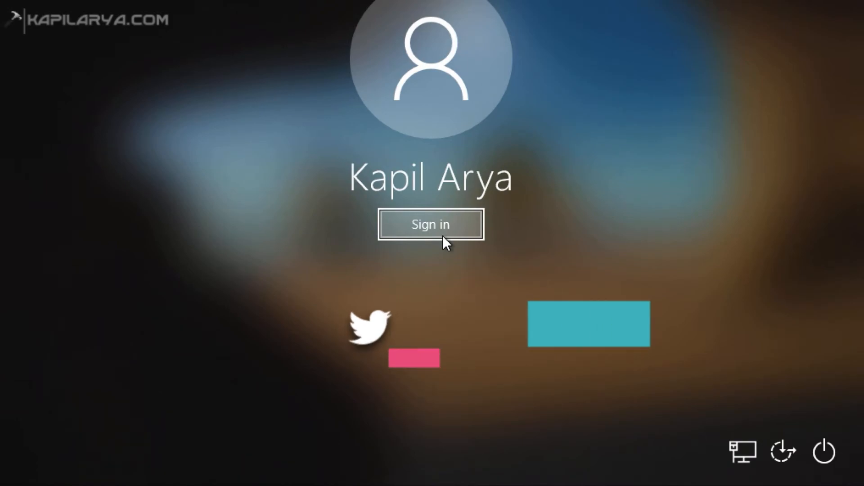
click(431, 225)
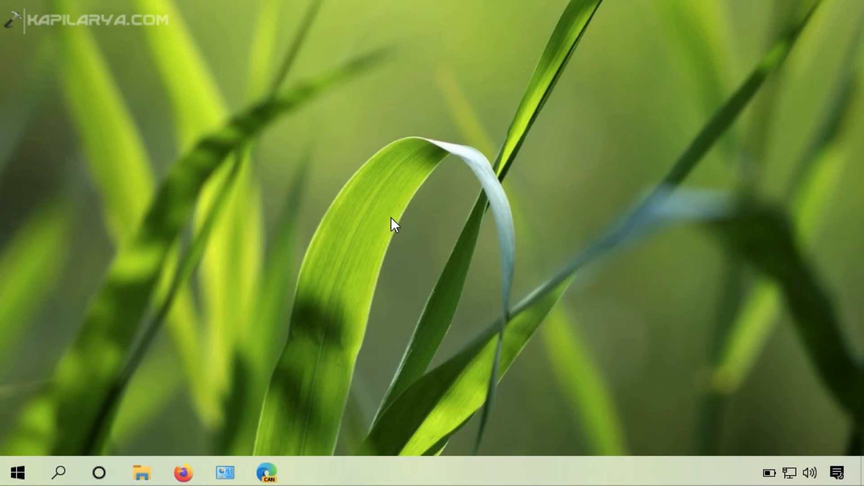
Step: Right-click the desktop, refresh it, and bring the context menu up again to confirm it works
right_click(393, 225)
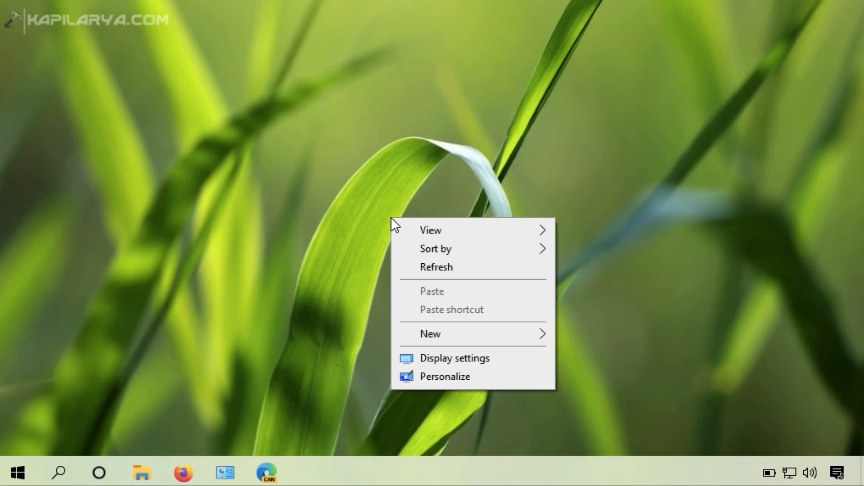
mouse_move(405, 271)
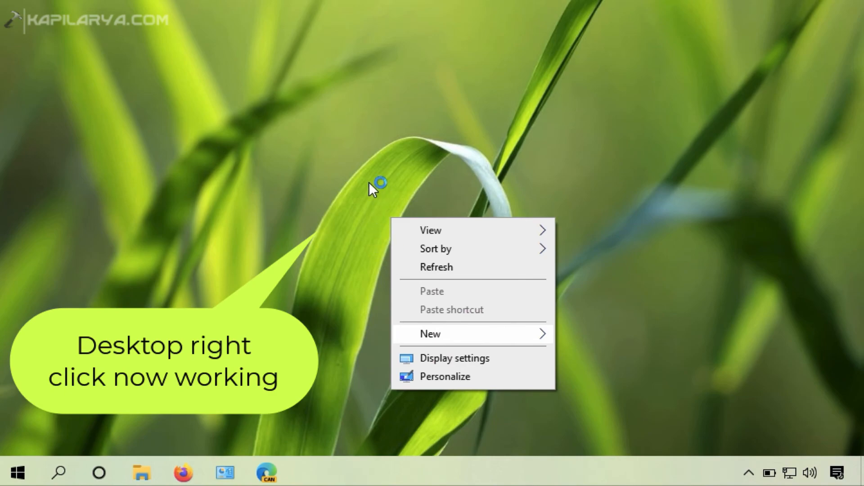
mouse_move(342, 148)
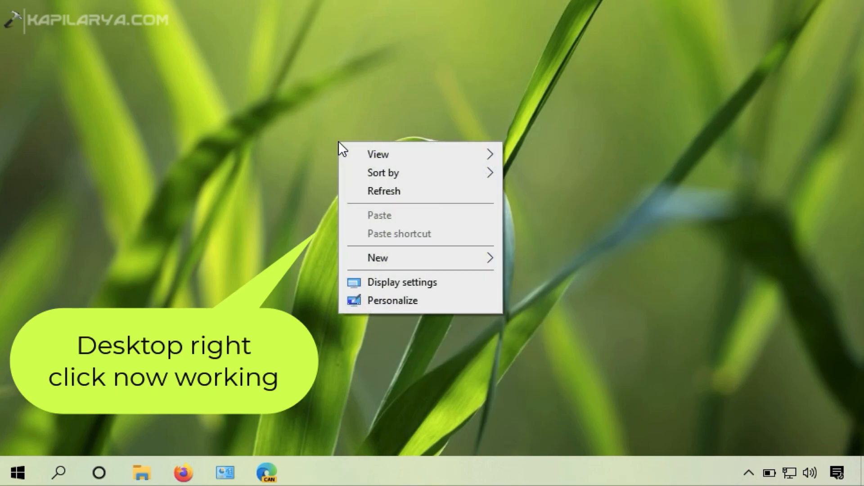
mouse_move(384, 191)
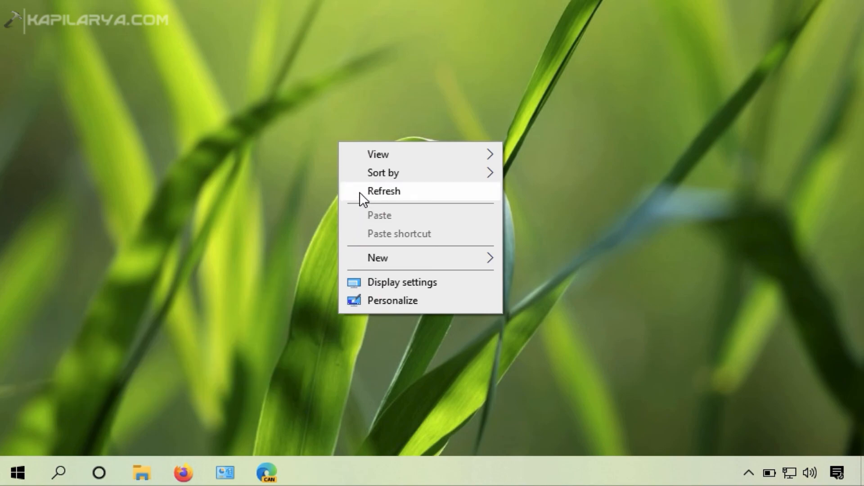
click(383, 191)
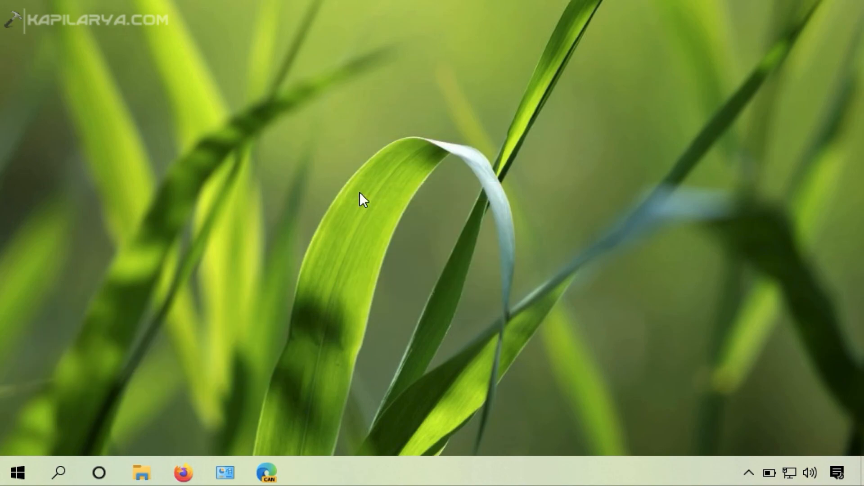
right_click(363, 198)
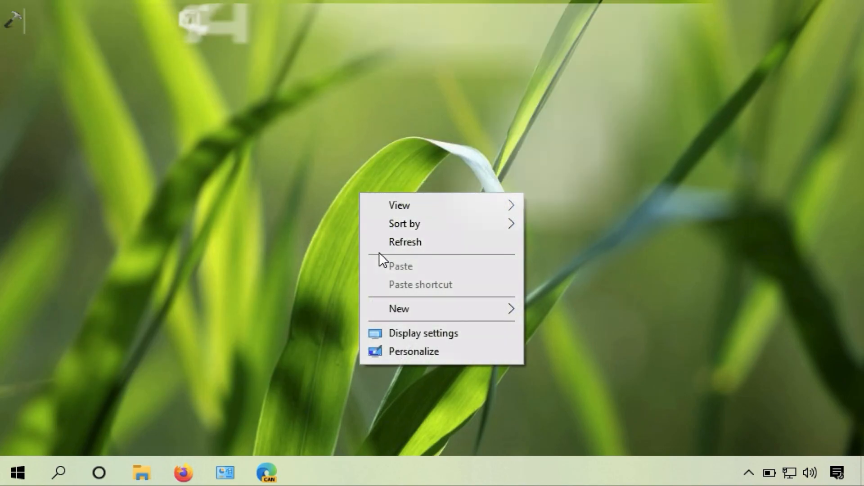